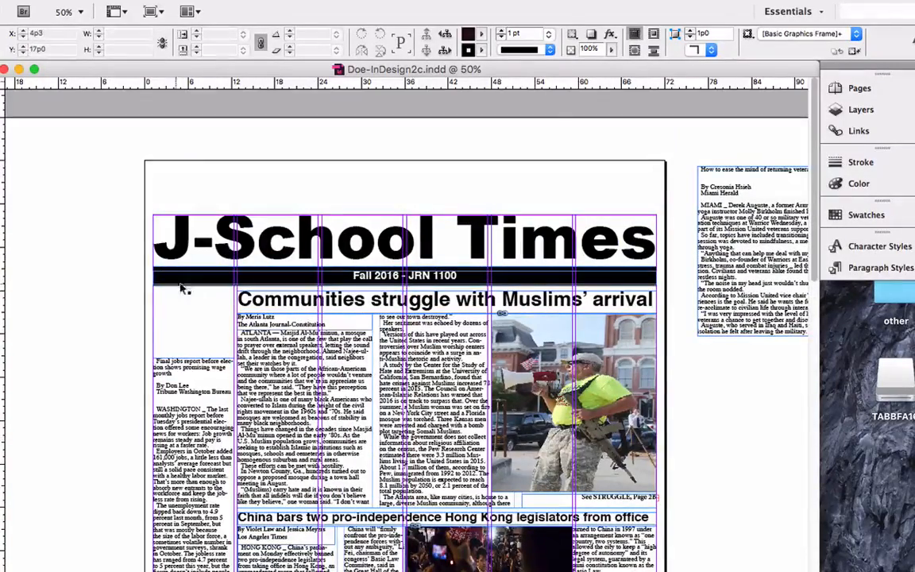
Zoom in on the empty top-left corner below the masthead for the ear box.
left_click(61, 11)
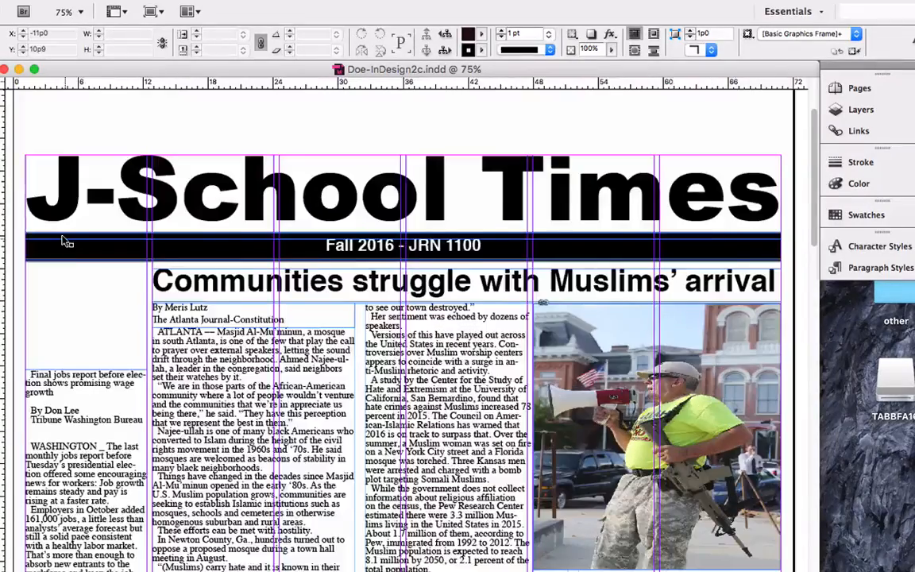
left_click(61, 11)
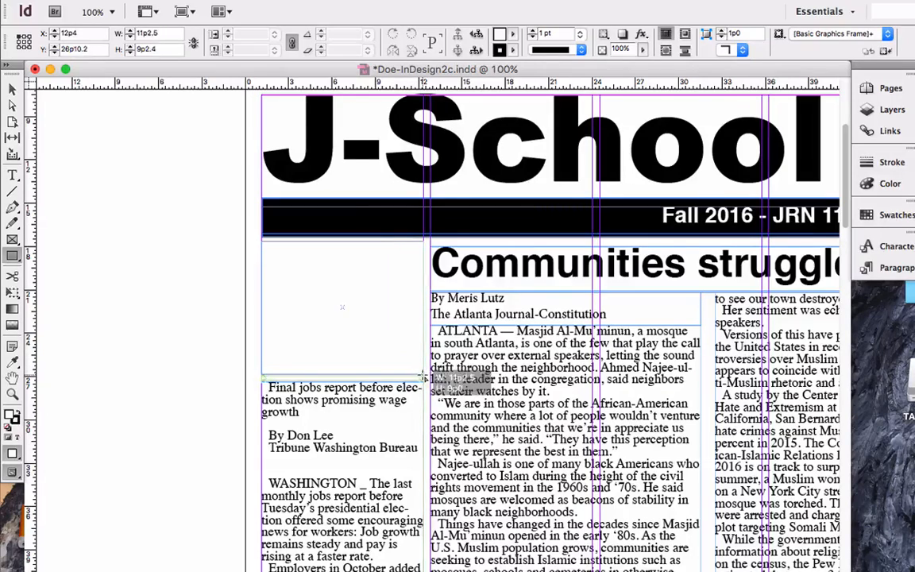
Select the empty ear box and set its stroke weight to 4 pt.
left_click(342, 309)
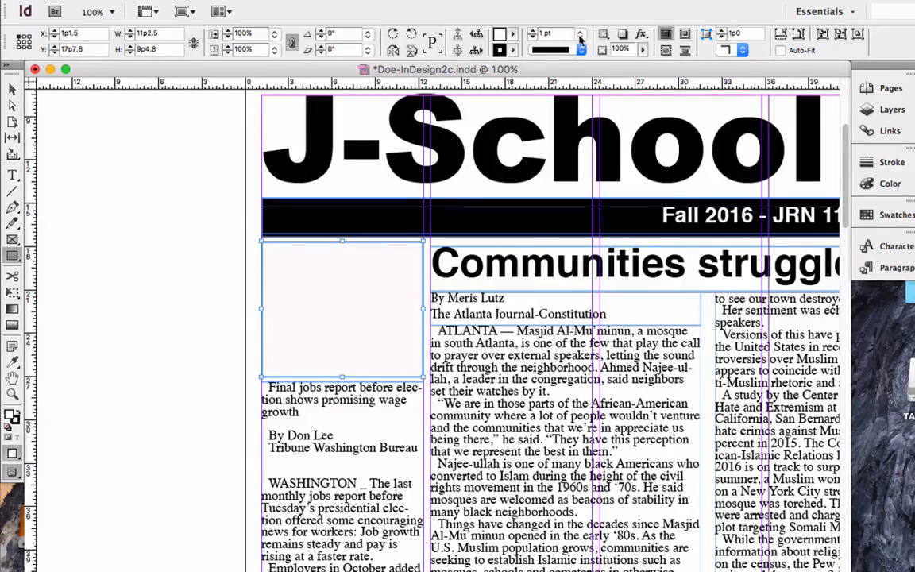
left_click(581, 35)
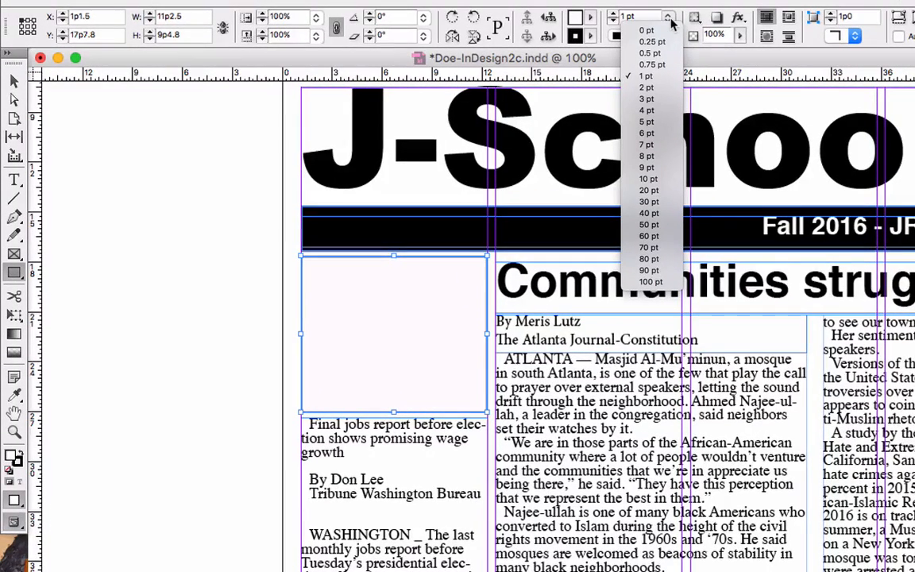
left_click(647, 76)
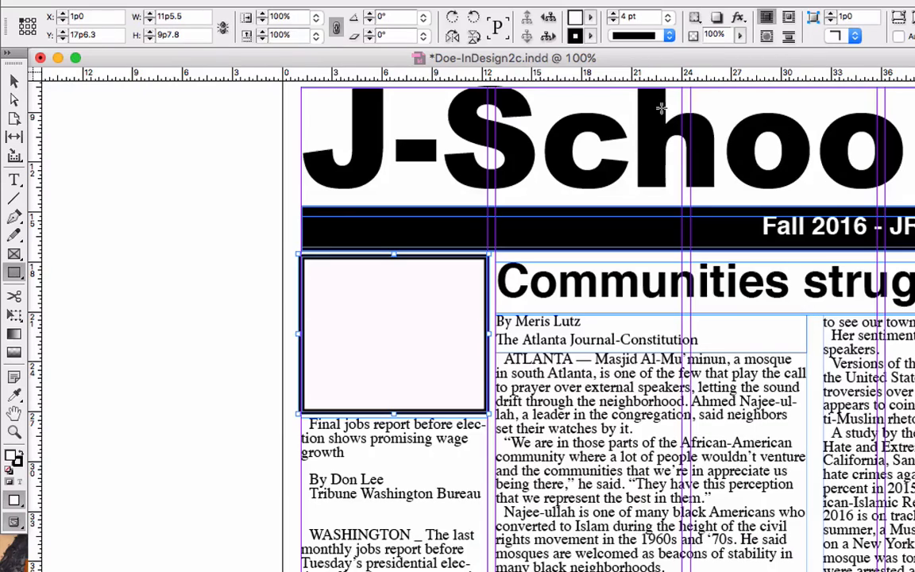
mouse_move(665, 97)
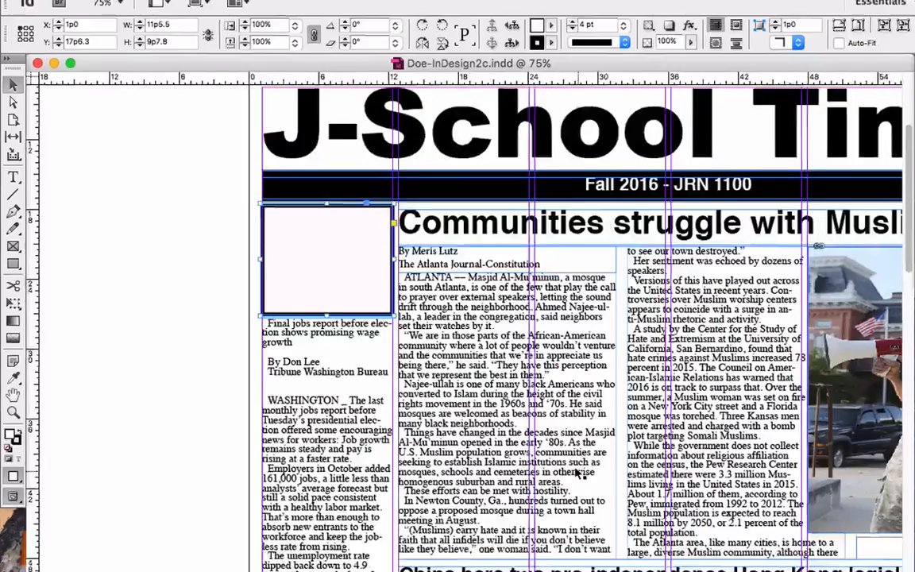
scroll("down", 3)
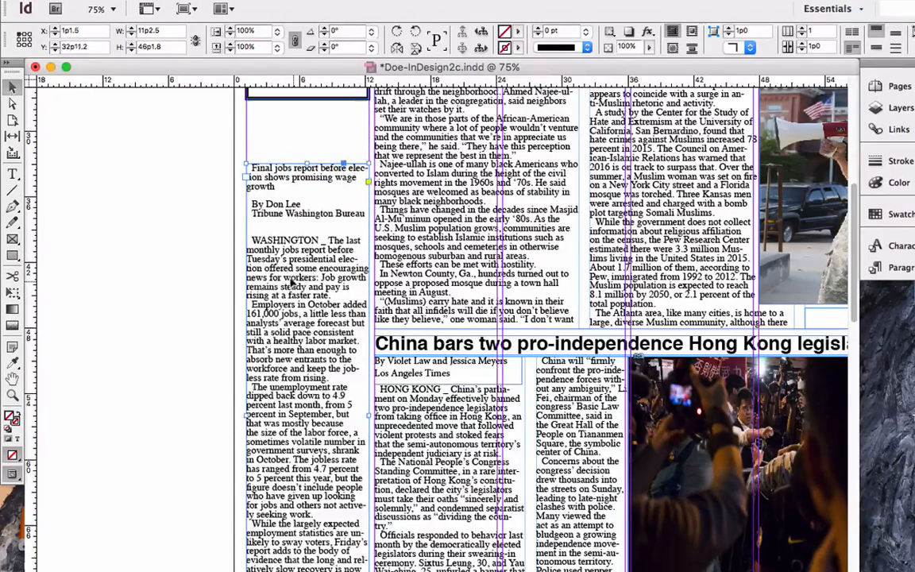
scroll("down", 3)
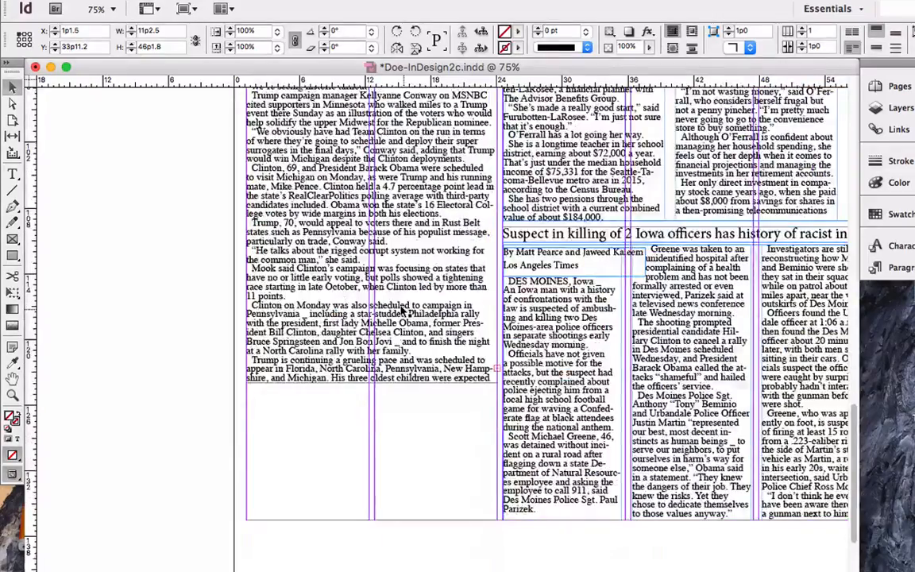
scroll("down", 3)
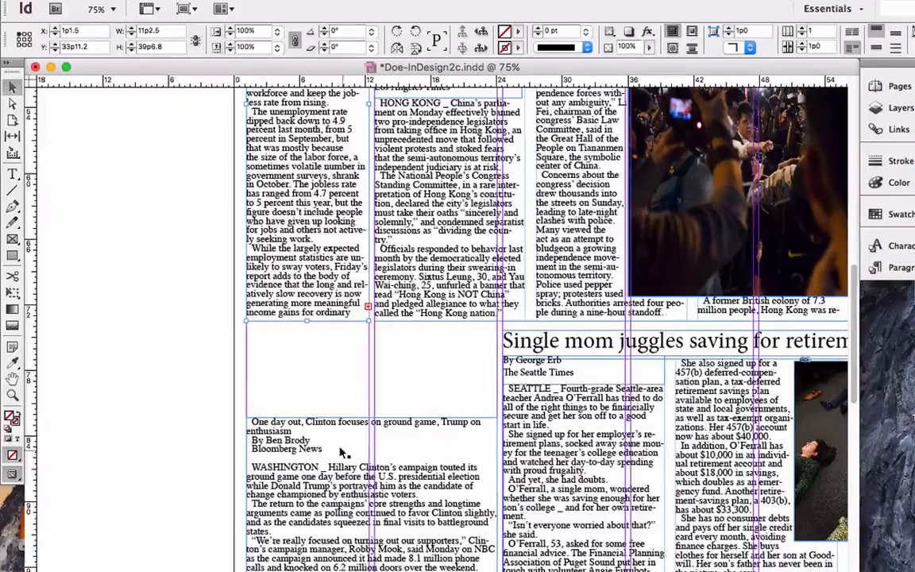
scroll("down", 3)
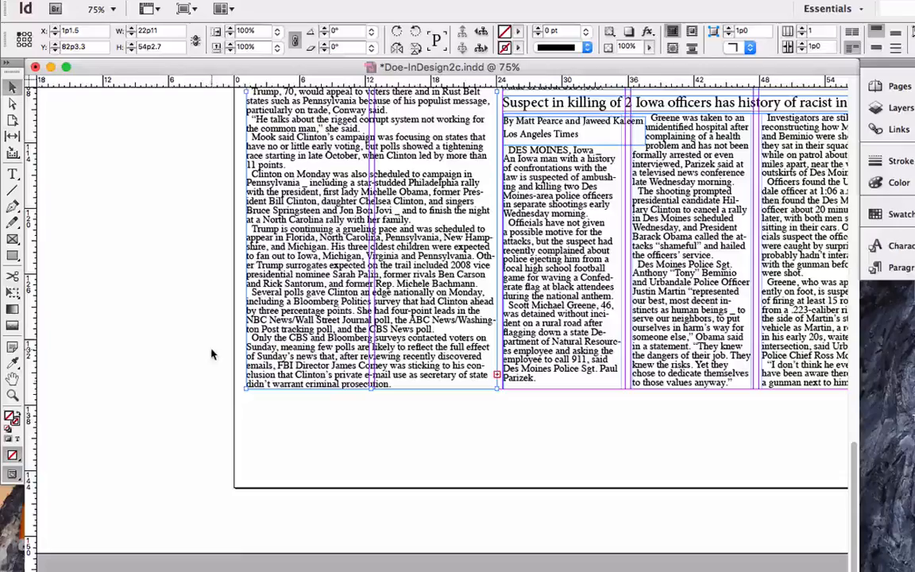
left_click(107, 9)
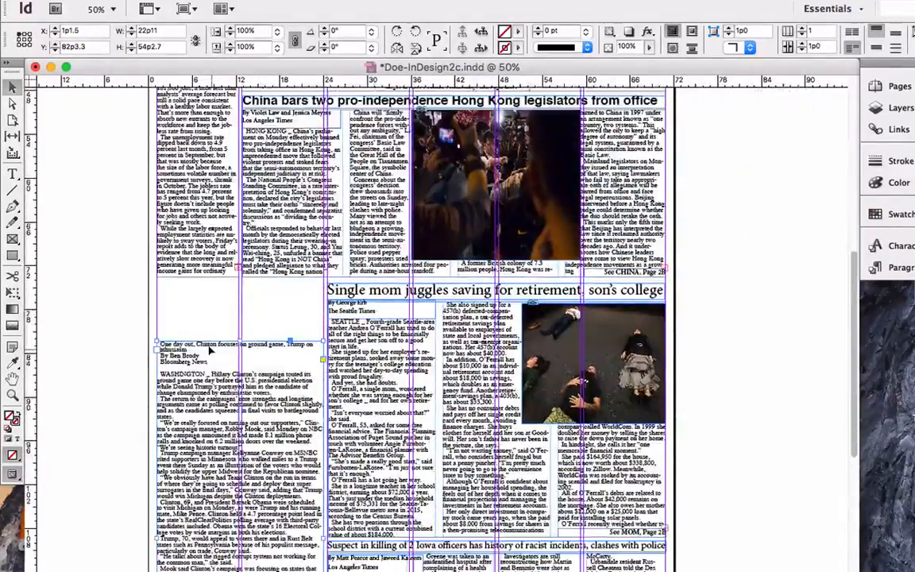
scroll("down", 3)
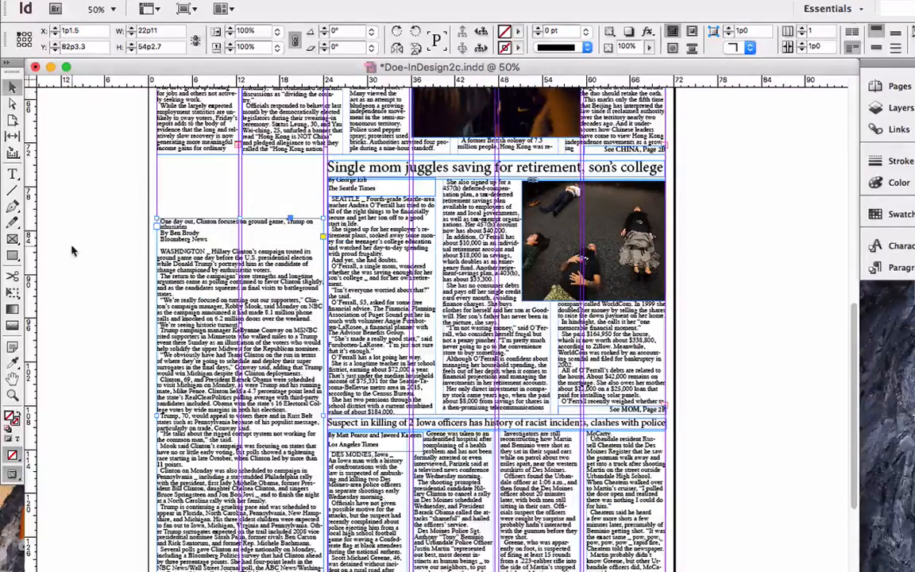
mouse_move(99, 263)
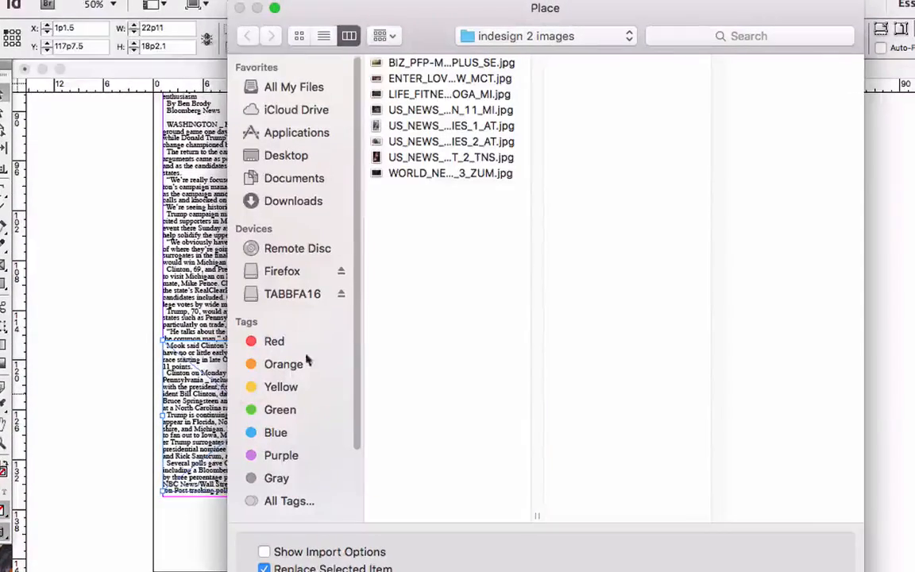
Place US_NEWS_RENO-OBIT_2_TNS.jpg in a frame beneath the Clinton campaign story.
left_click(451, 156)
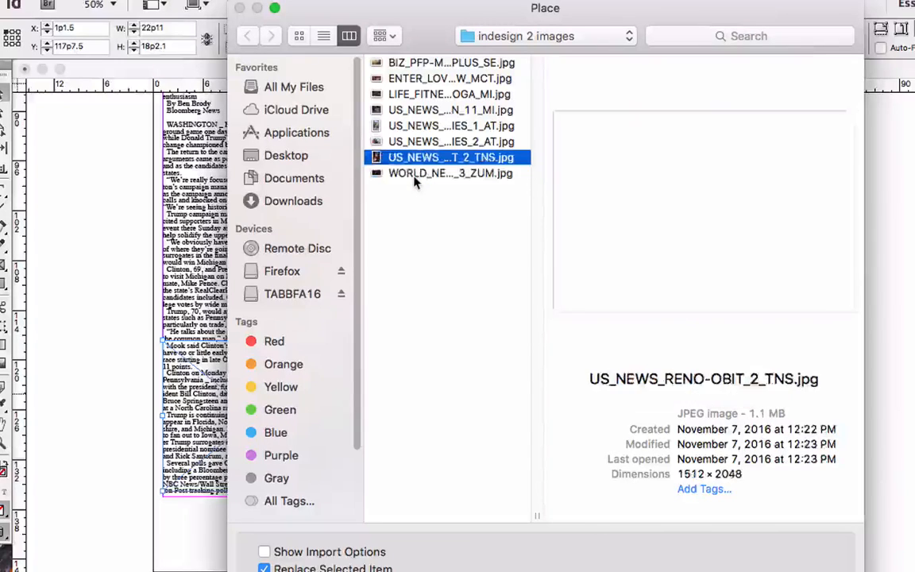
left_click(450, 110)
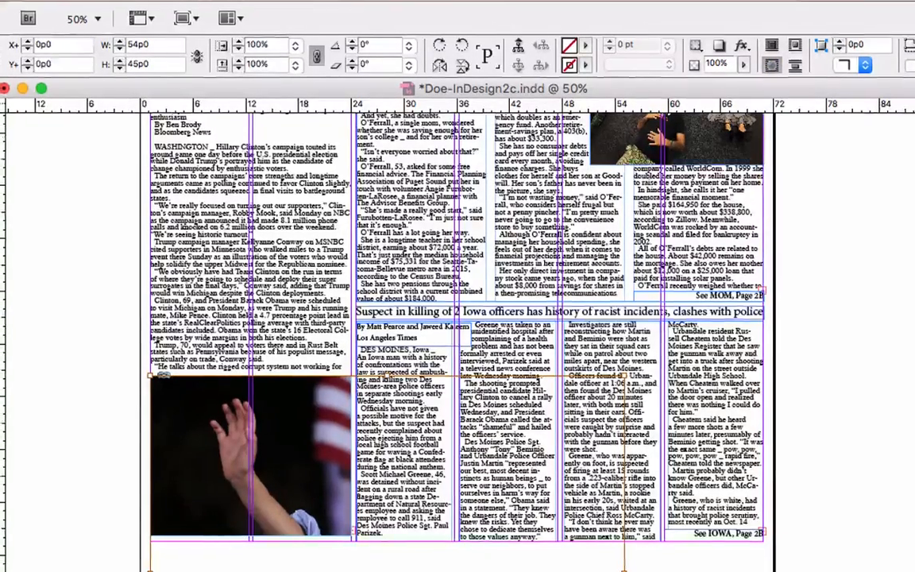
Fit the rally photo proportionally in its frame and check the whole boy shows.
left_click(324, 10)
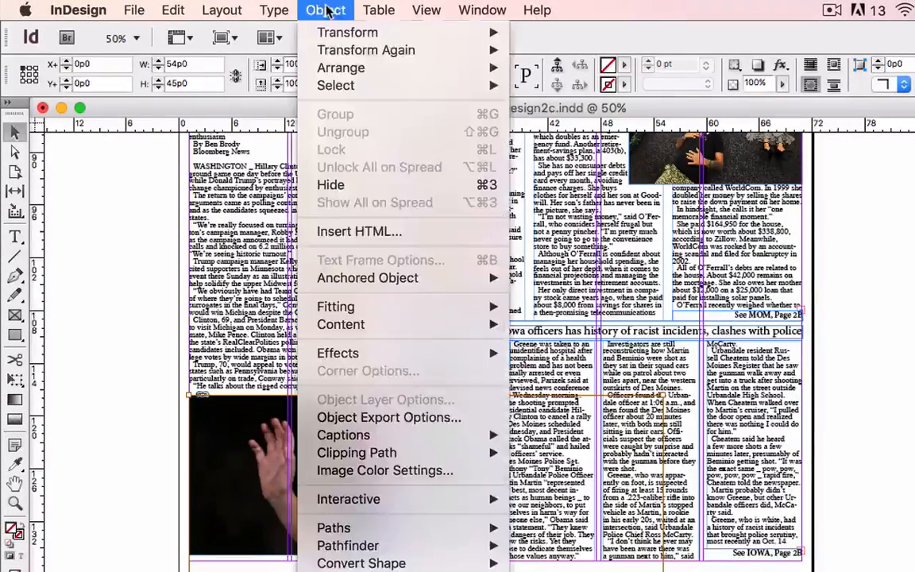
mouse_move(335, 307)
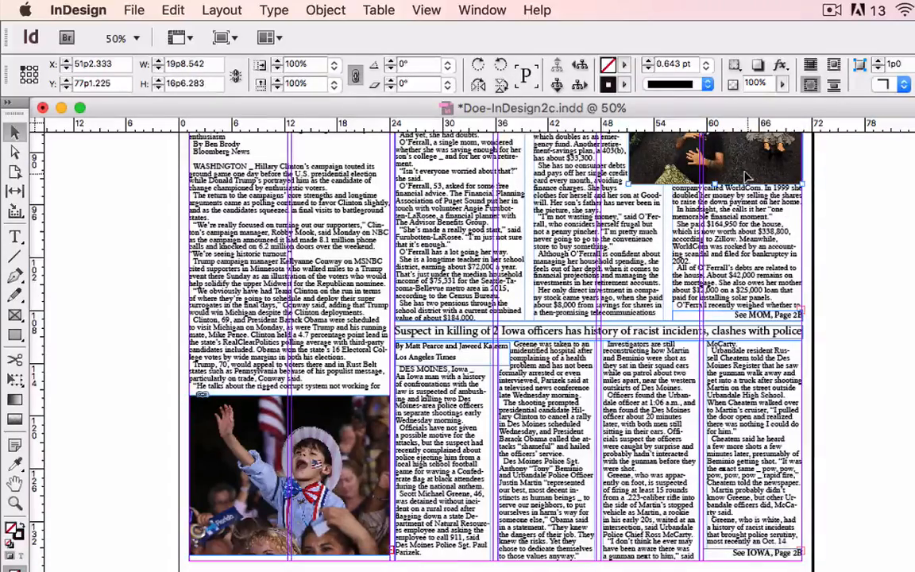
scroll("down", 3)
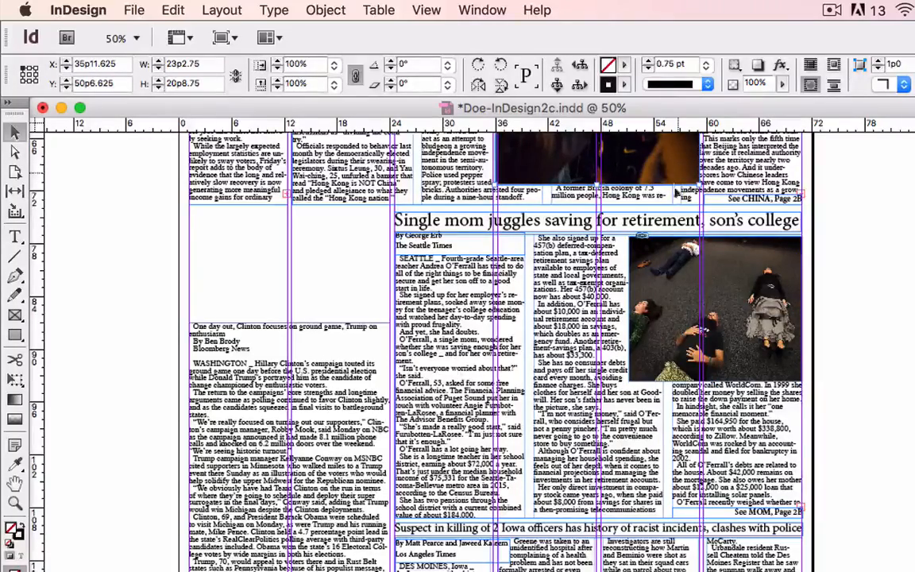
scroll("down", 3)
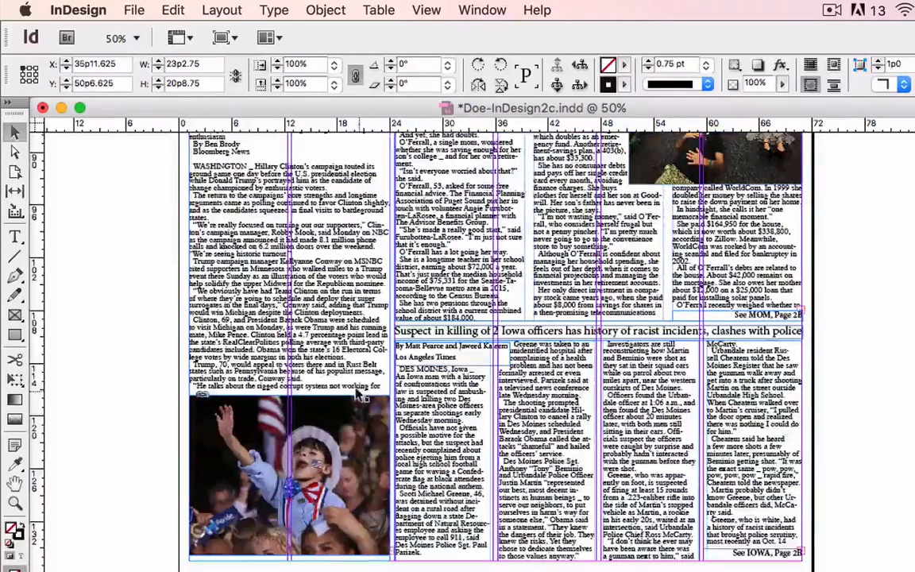
left_click(703, 65)
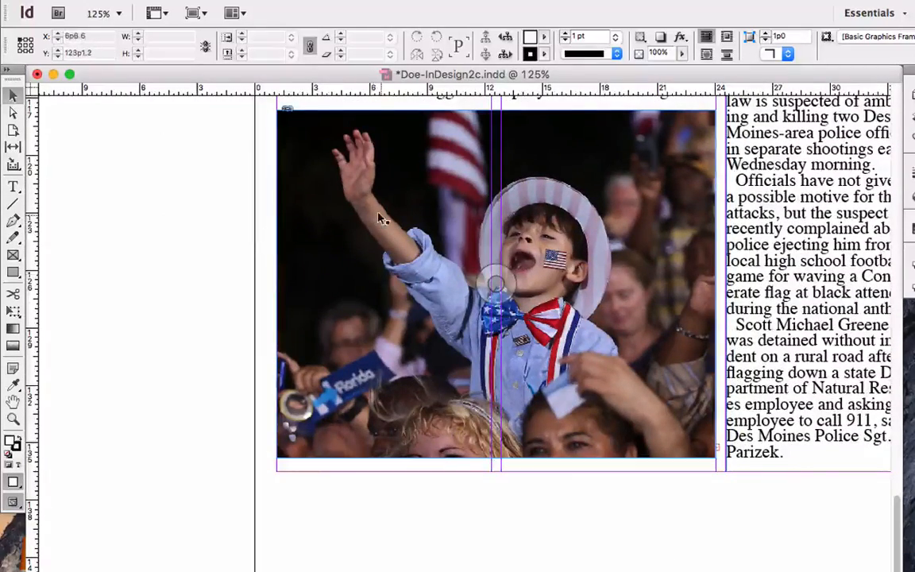
left_click(493, 286)
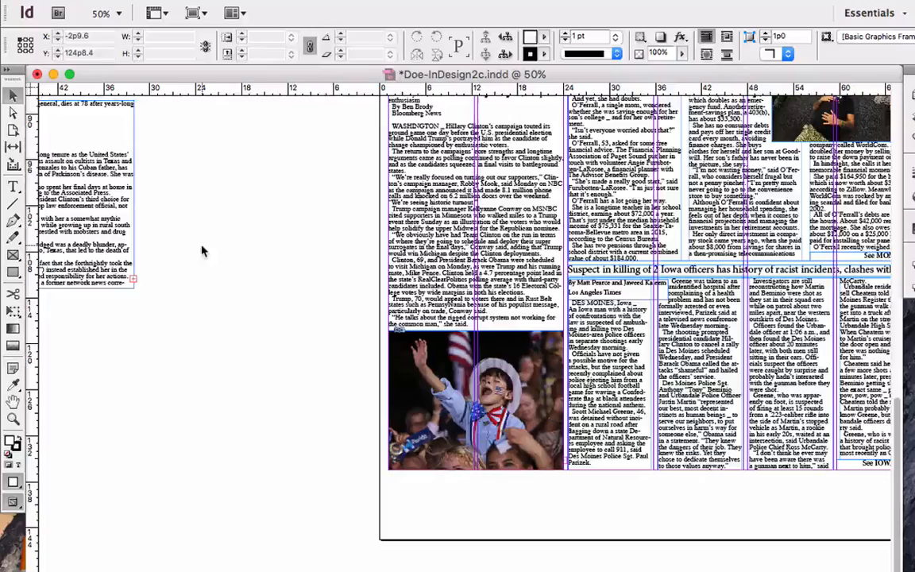
Type the headline 'One day out, Clinton focuses on ground game, Trump on enthusiasm'.
scroll("down", 3)
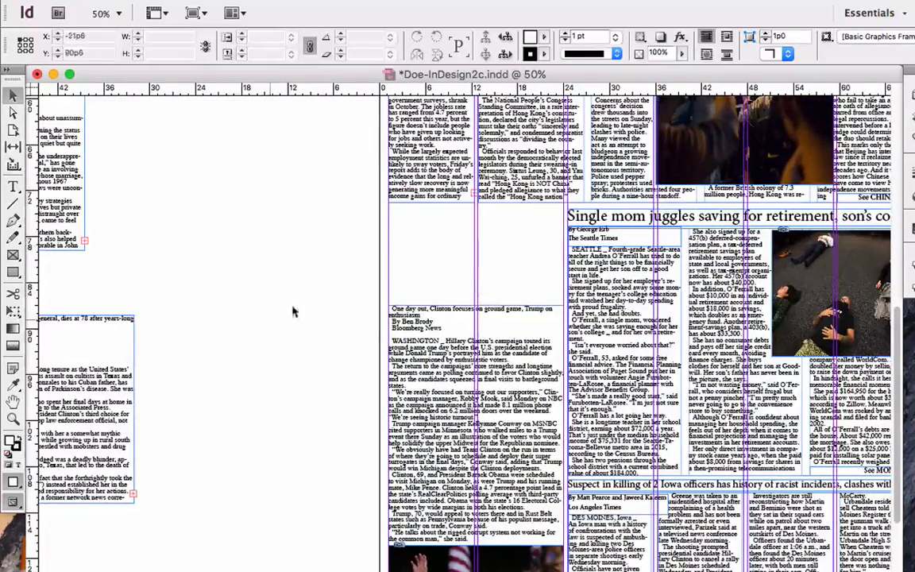
left_click(14, 186)
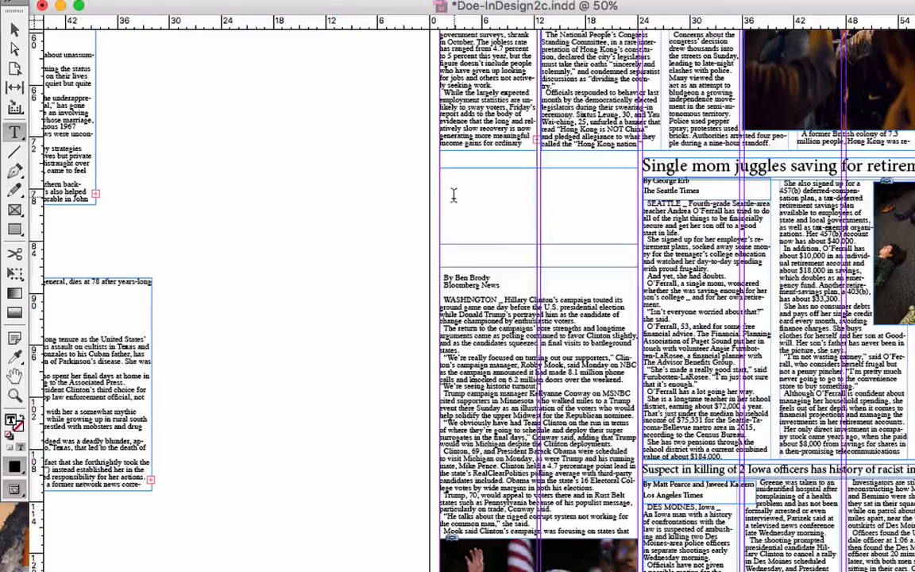
type("One day out, Clinton focuses on ground game, Trump on enthusiasm")
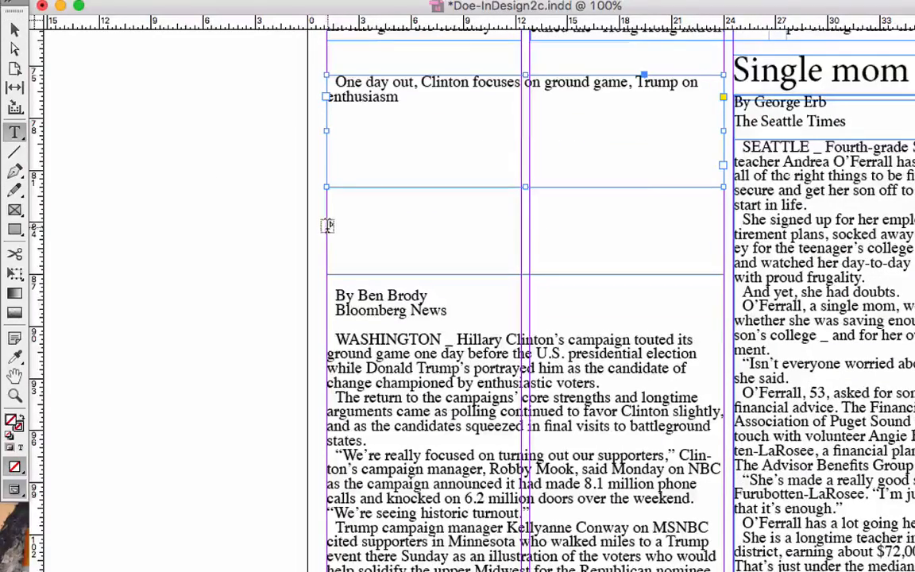
Draw a separate byline frame reading 'By Ben Brody' with the [Basic Paragraph] style.
left_click_drag(326, 226, 457, 263)
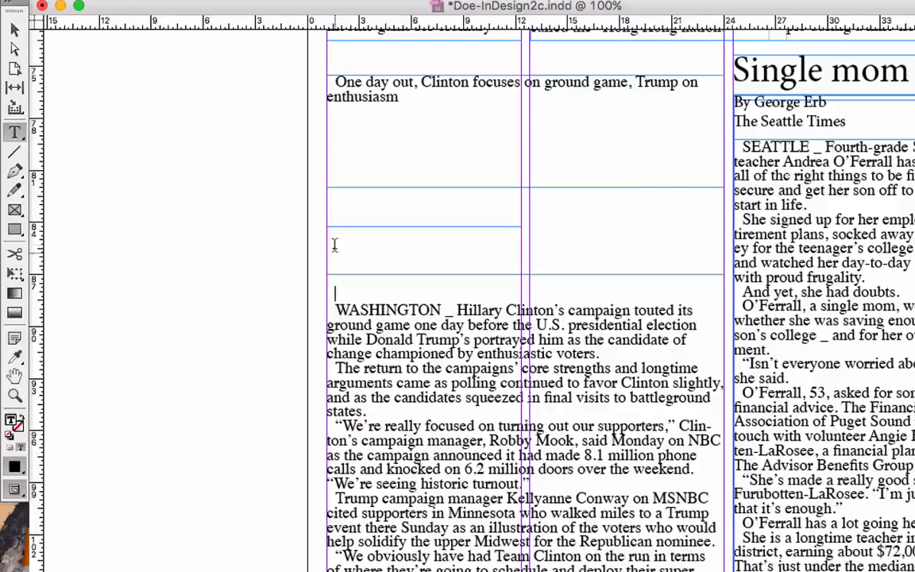
type("By Ben Brody")
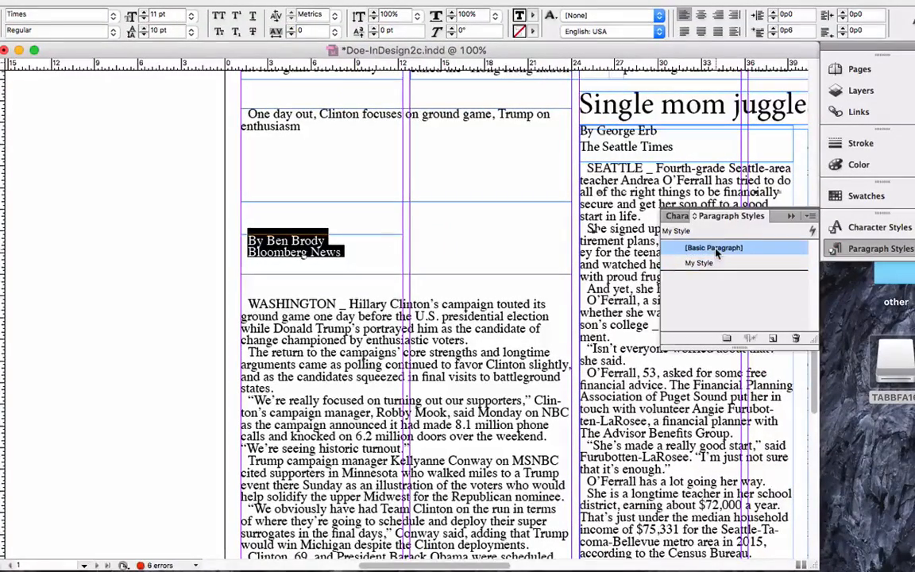
left_click(713, 247)
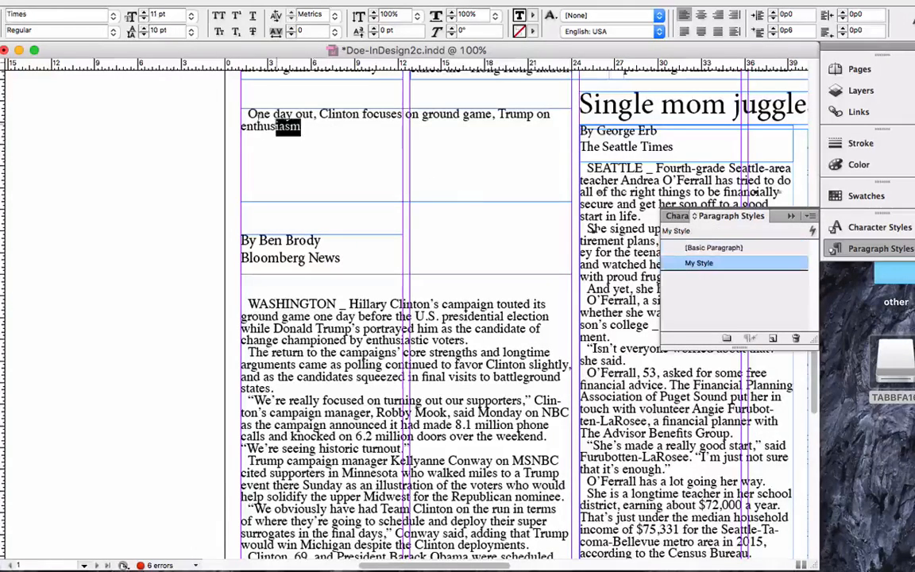
left_click(713, 247)
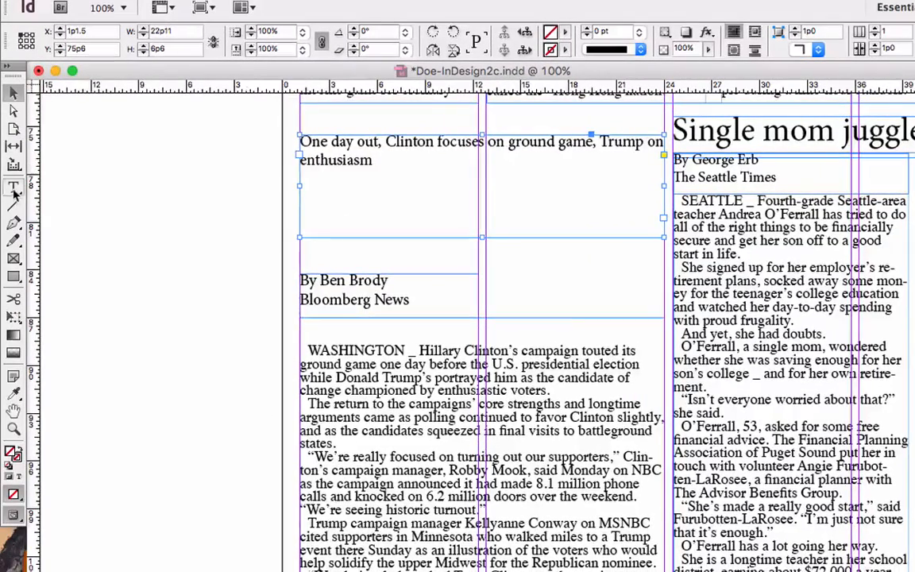
Reposition the byline frame directly atop the article body beneath the headline.
left_click(13, 186)
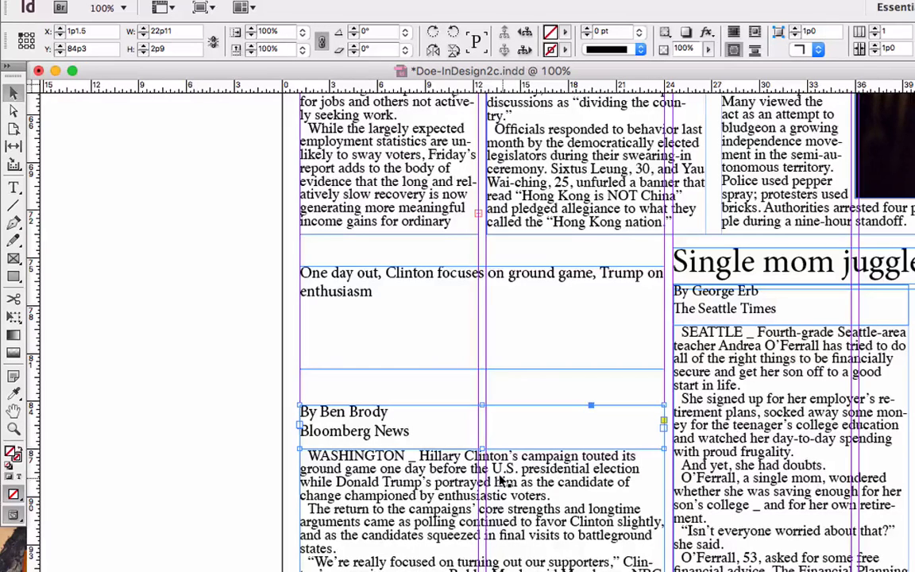
mouse_move(266, 455)
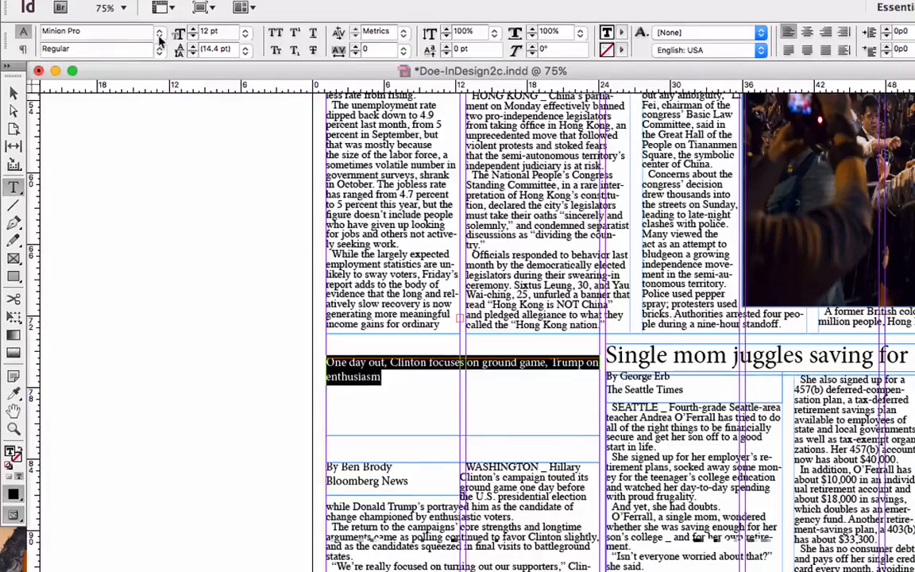
Set the headline in Minion Pro Medium at 30 pt.
left_click(158, 31)
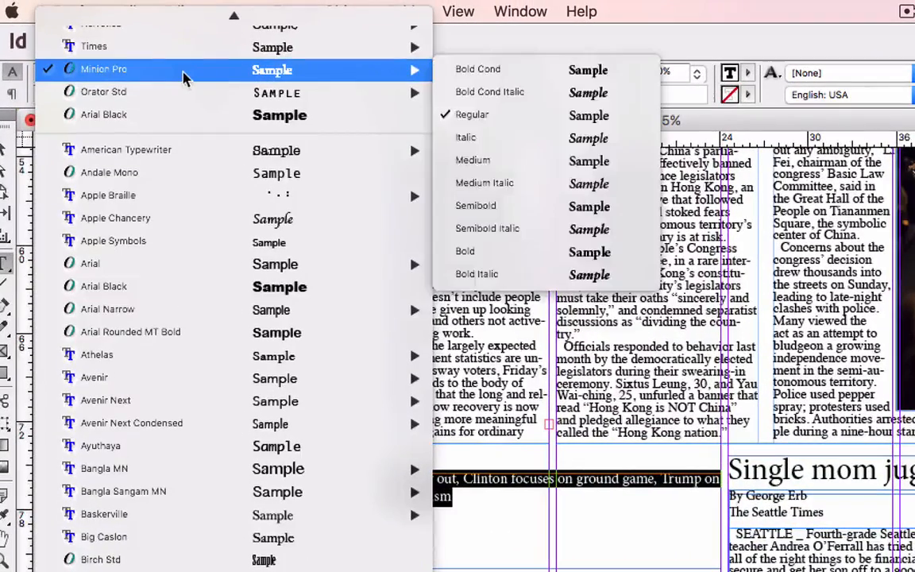
mouse_move(490, 92)
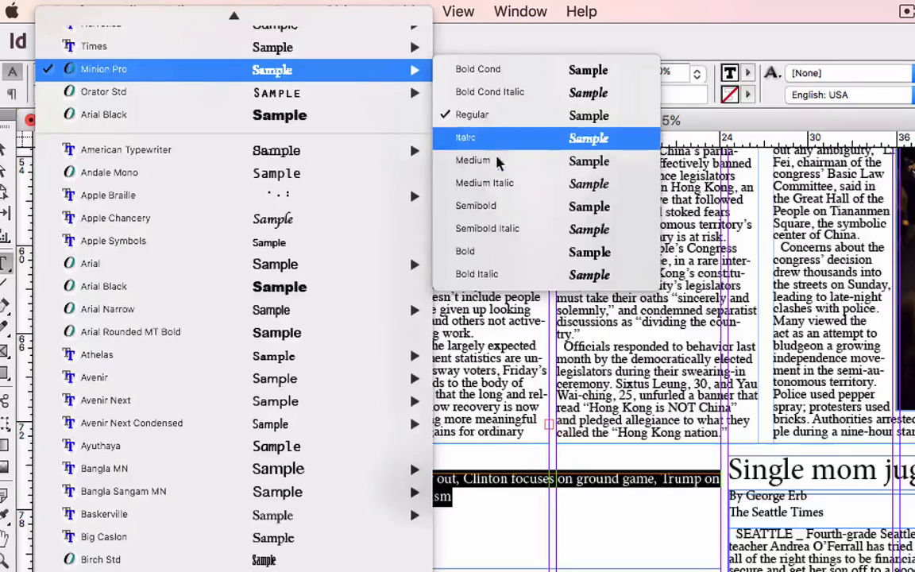
left_click(472, 159)
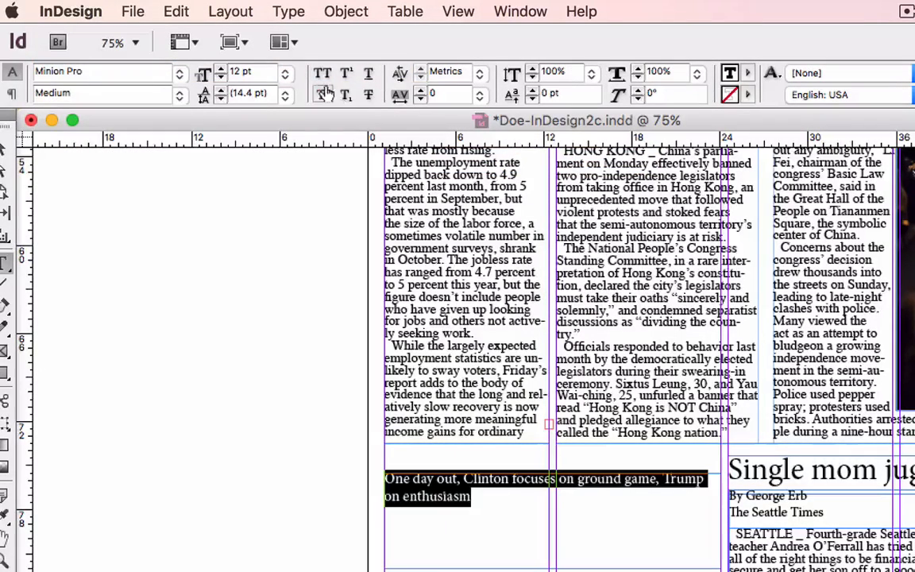
left_click(285, 73)
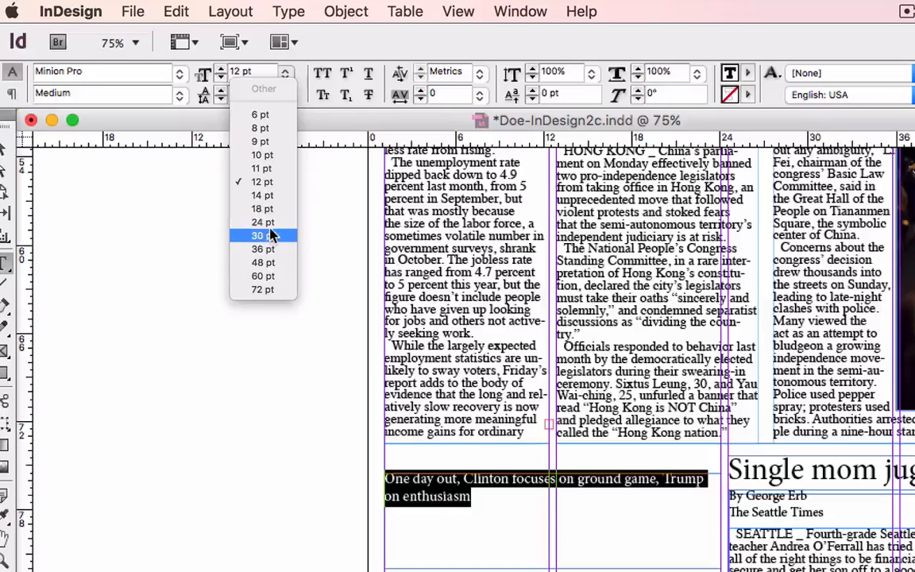
left_click(263, 236)
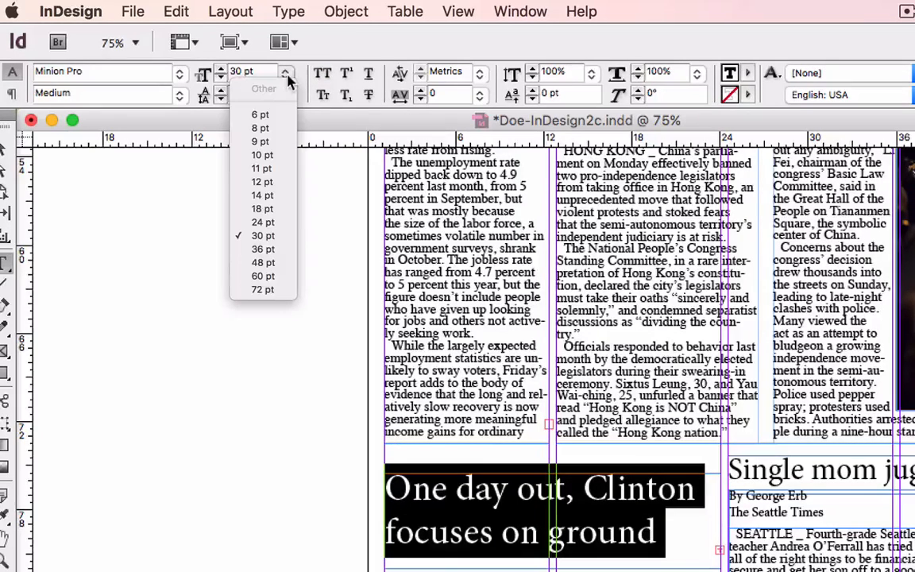
left_click(262, 222)
type("25")
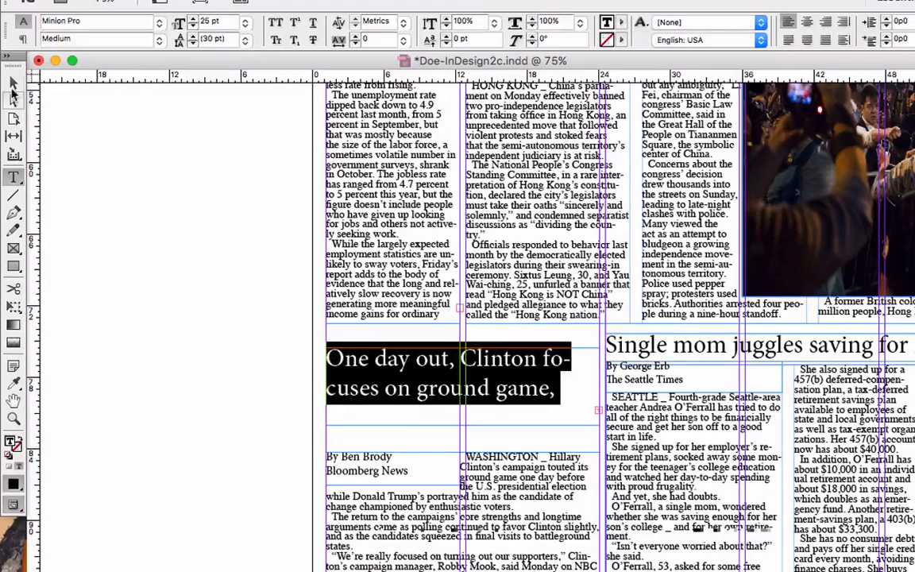
Reselect the headline text, adjust its size, tighten the leading, and preview the page.
left_click(445, 373)
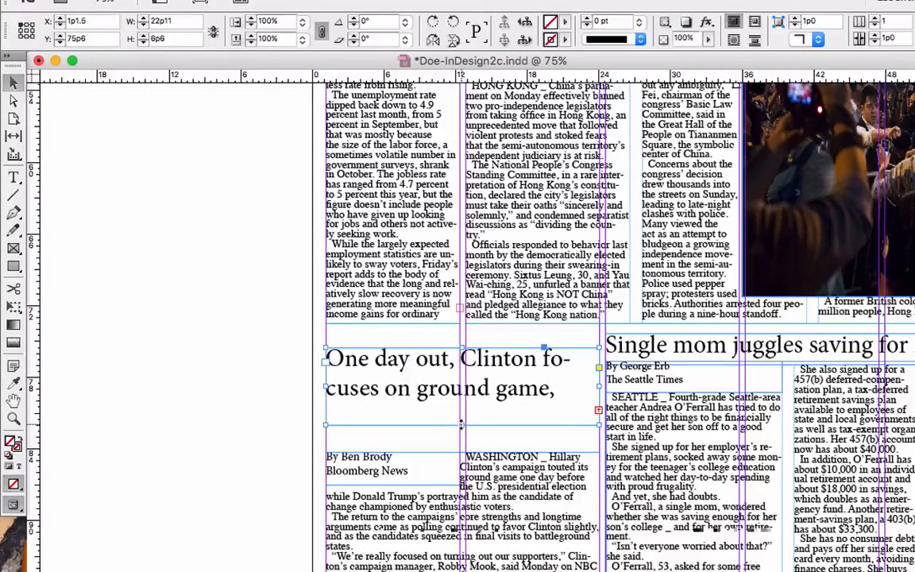
type("Trump on enthusiasm")
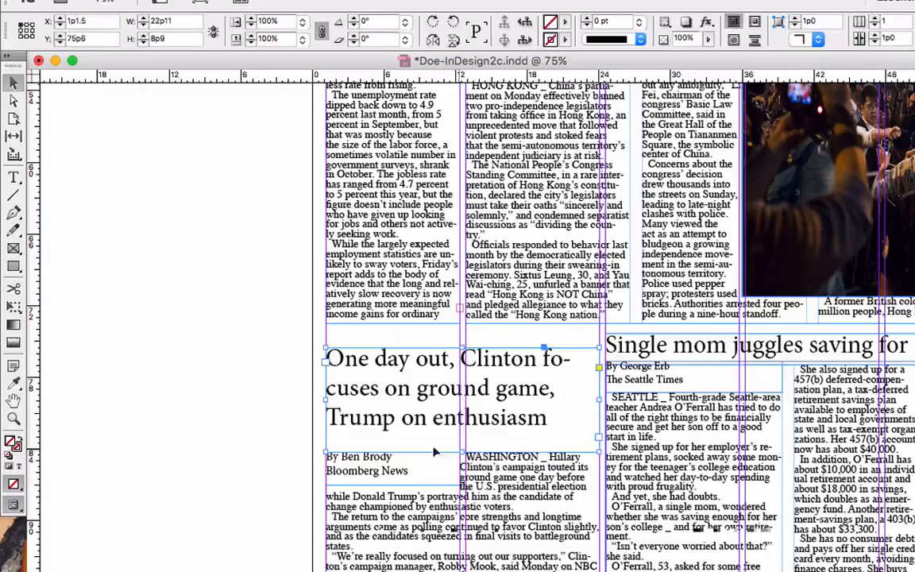
left_click(14, 177)
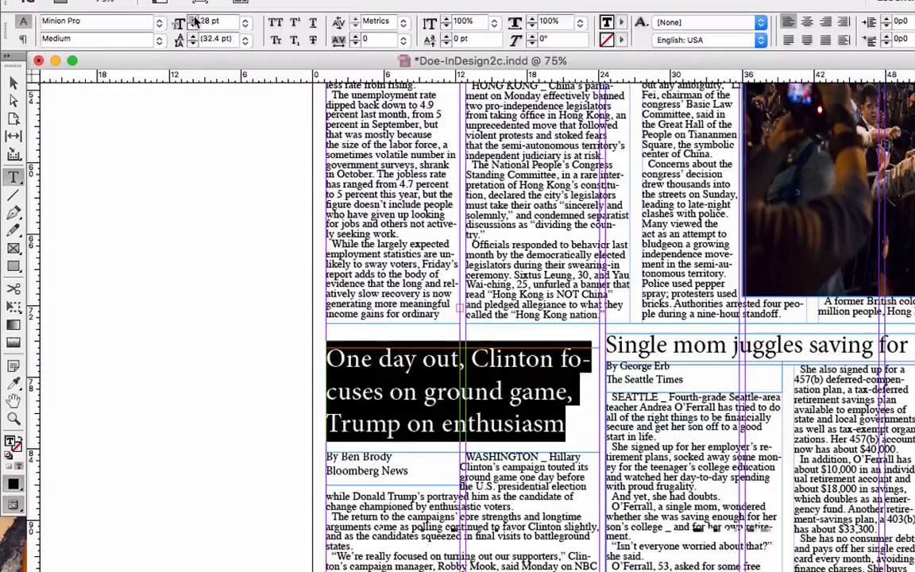
left_click(190, 44)
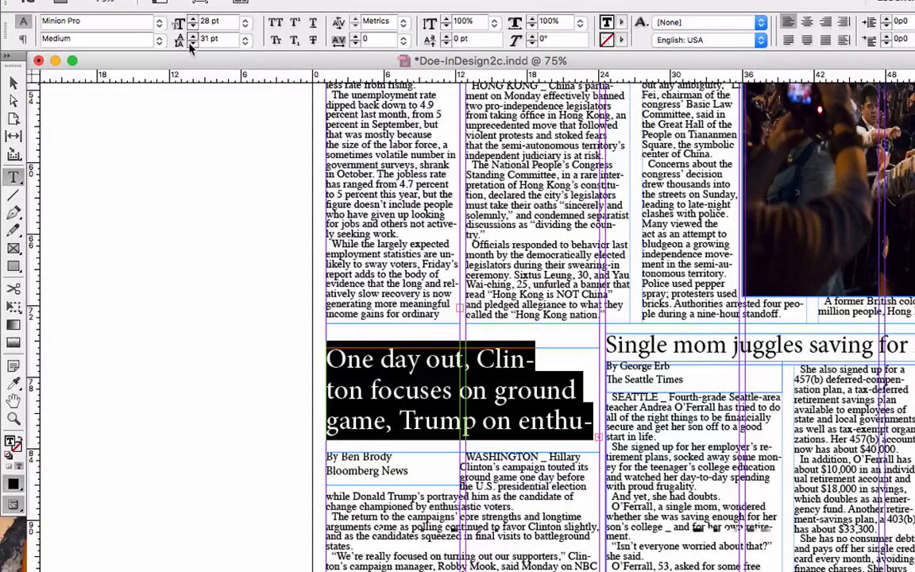
left_click(193, 35)
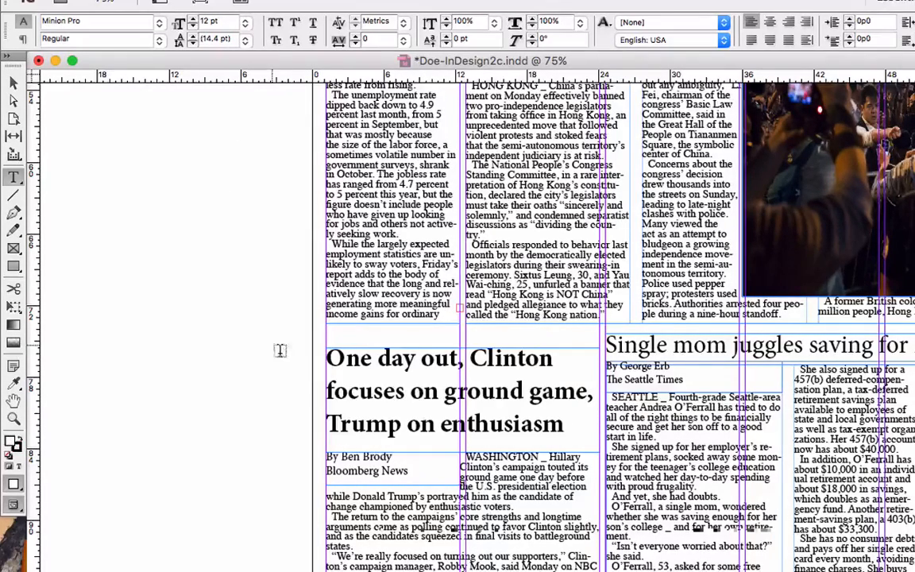
mouse_move(477, 437)
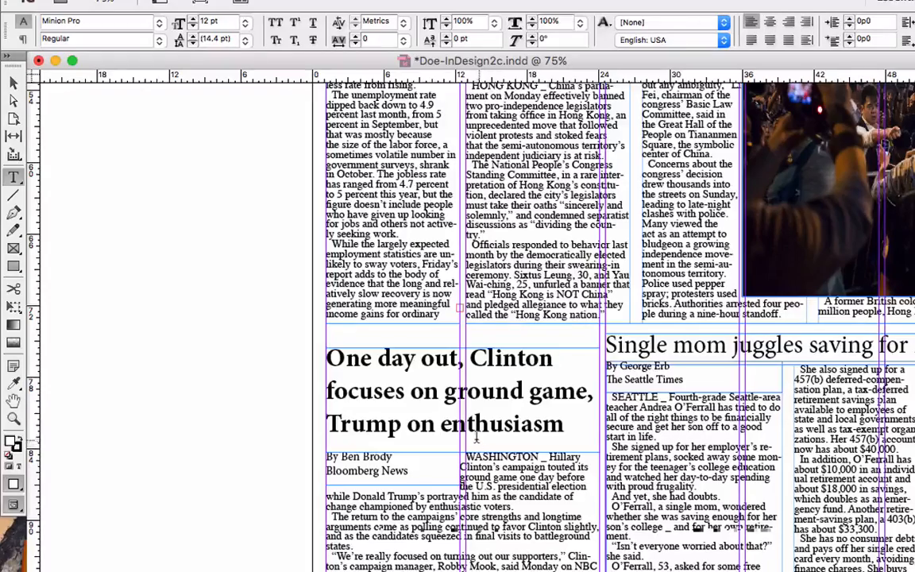
mouse_move(199, 274)
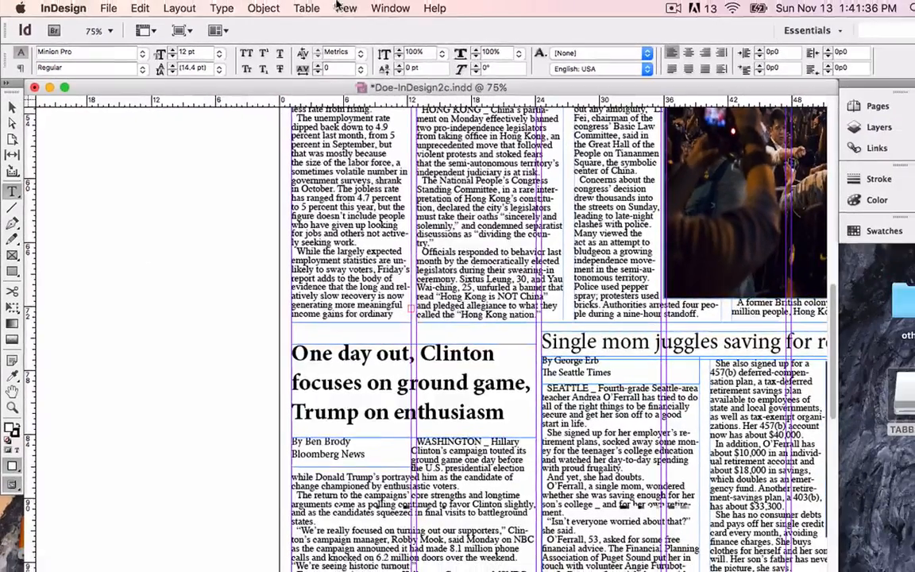
left_click(345, 8)
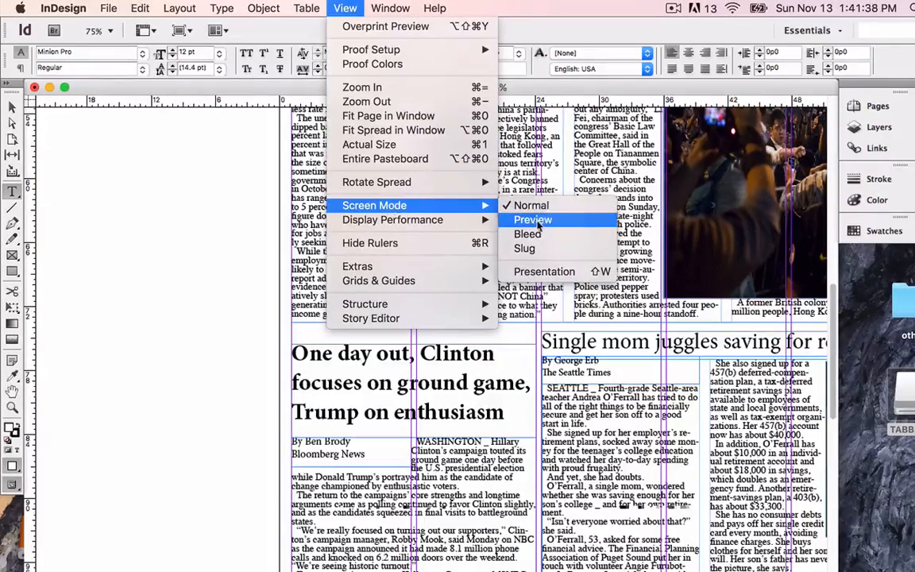